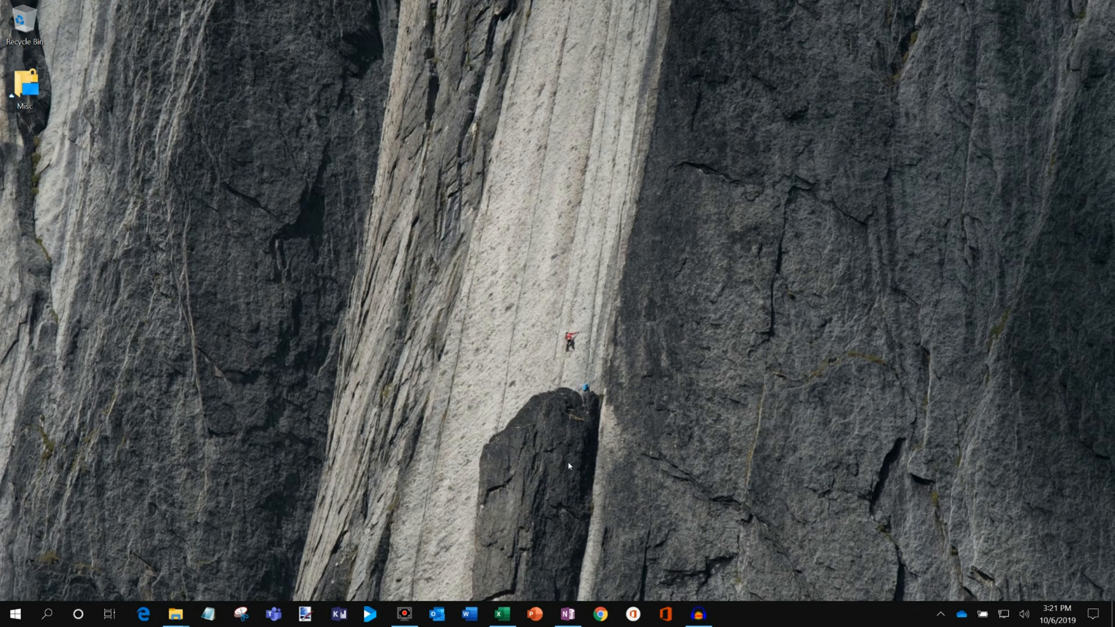
mouse_move(516, 504)
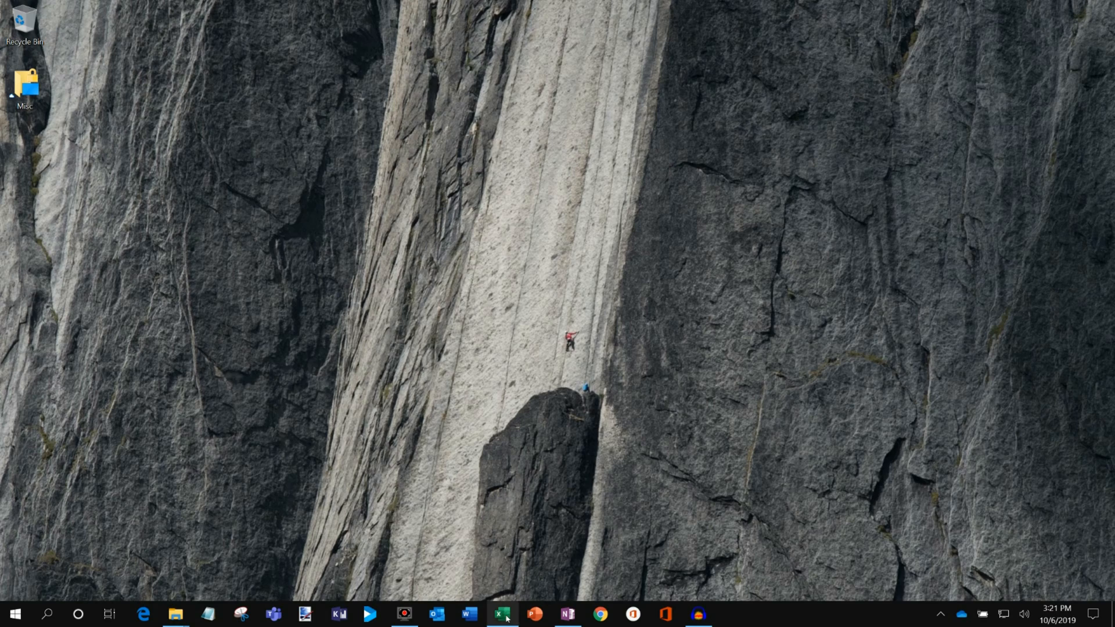
Switch to the Mail Merge Address Labels workbook from the Windows taskbar.
click(503, 613)
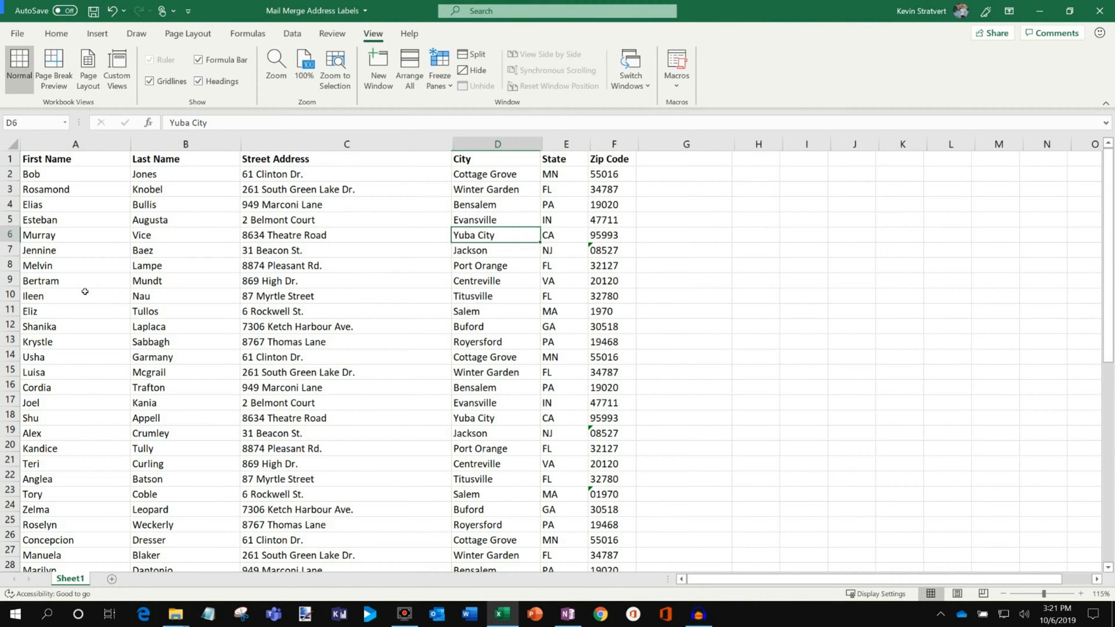
mouse_move(80, 289)
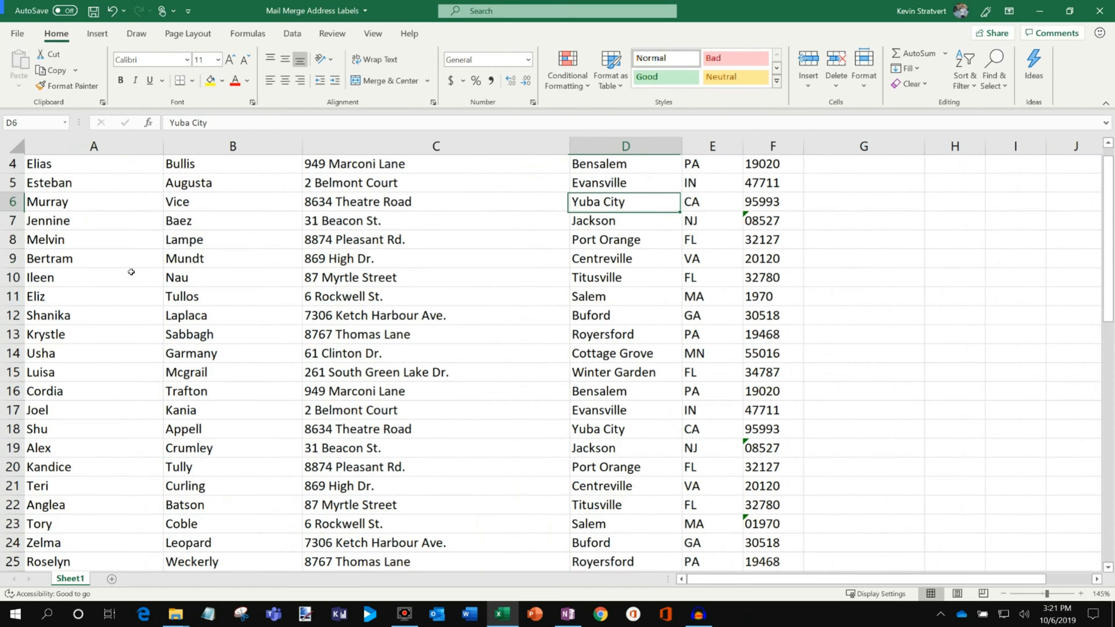
scroll(up, 3)
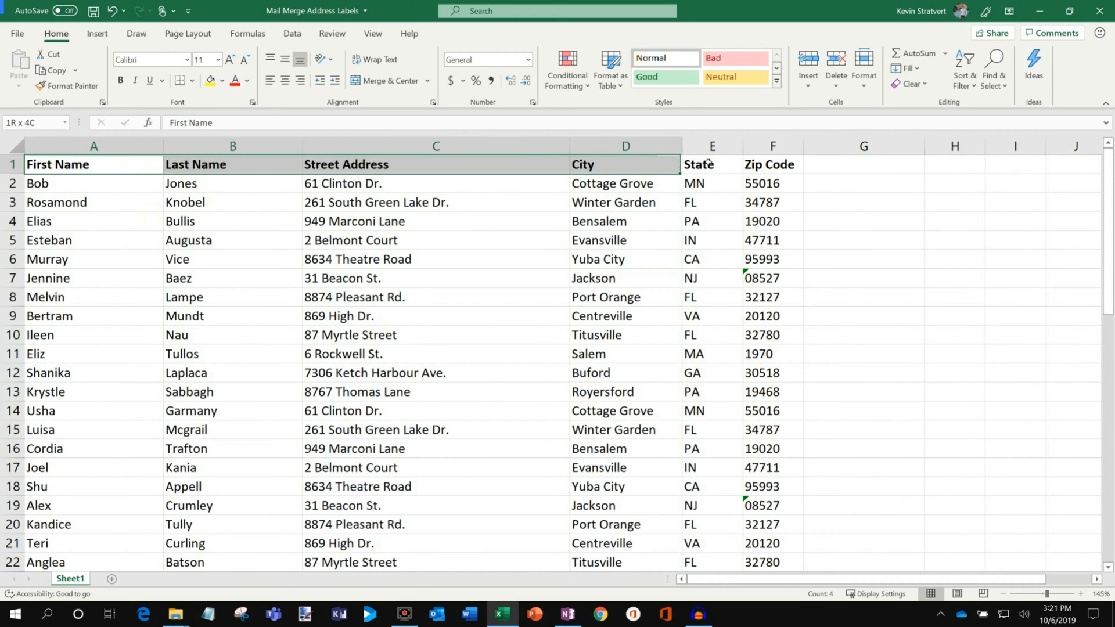
click(232, 163)
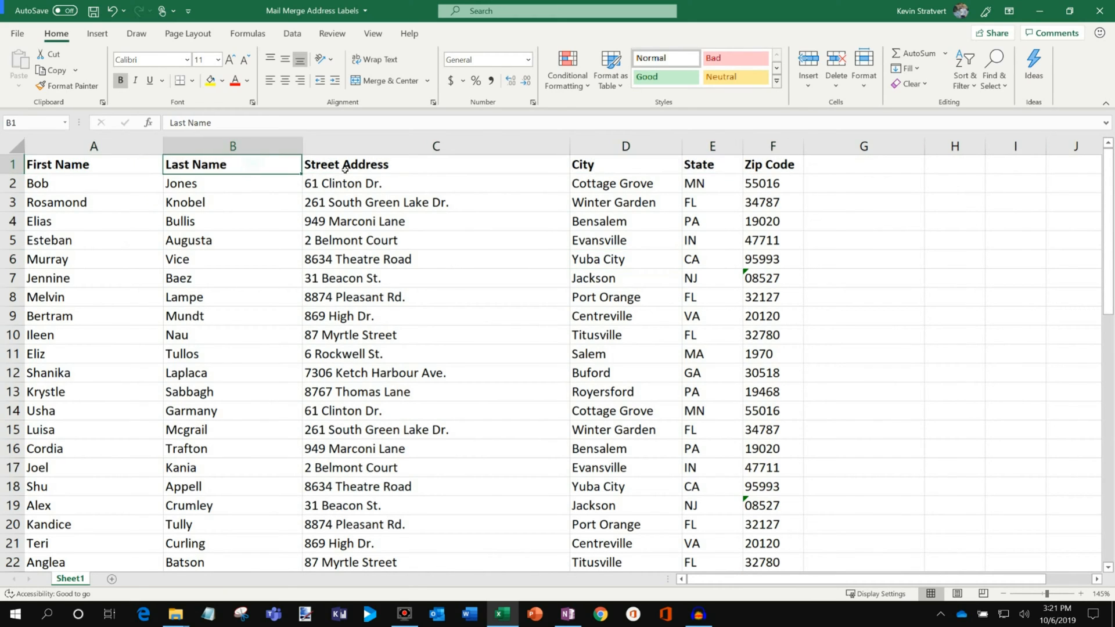
click(436, 164)
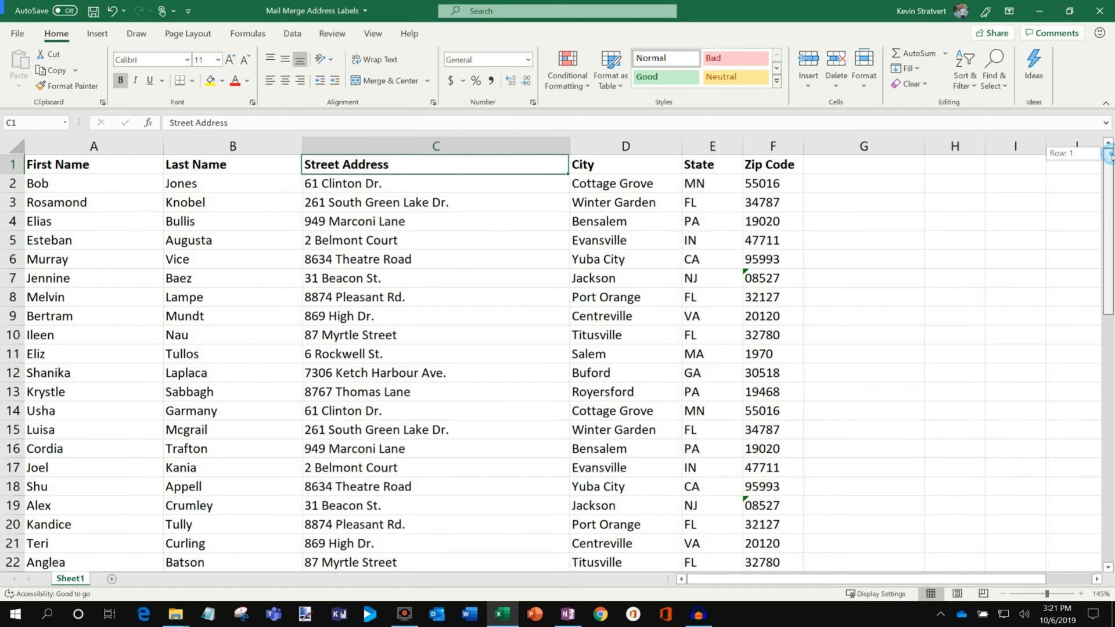
scroll(down, 3)
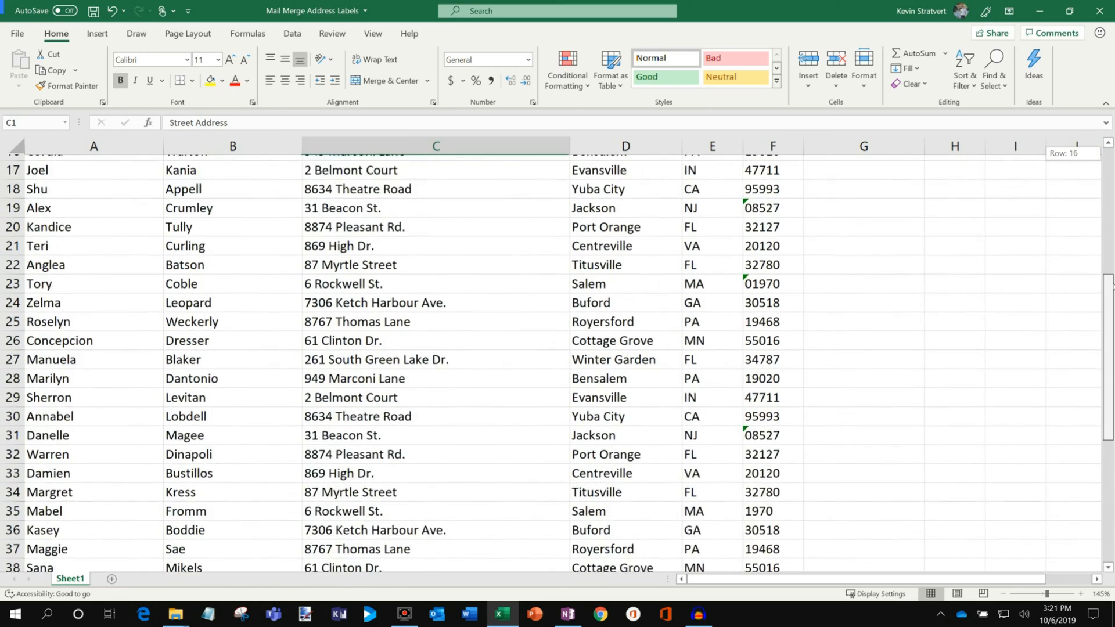
click(93, 291)
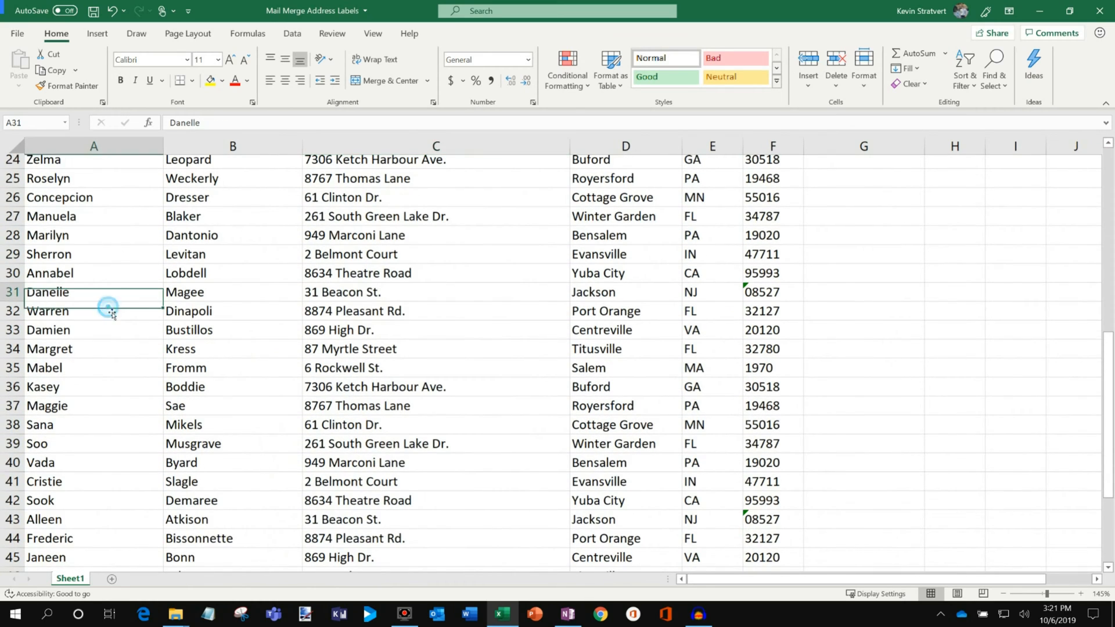
click(93, 236)
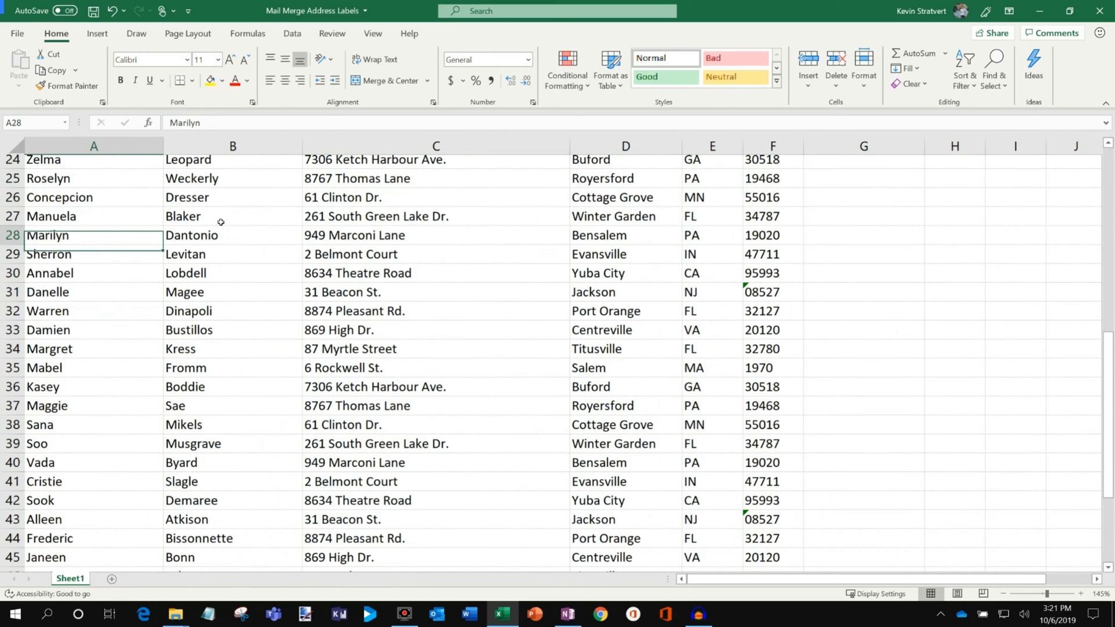
drag(232, 198, 232, 405)
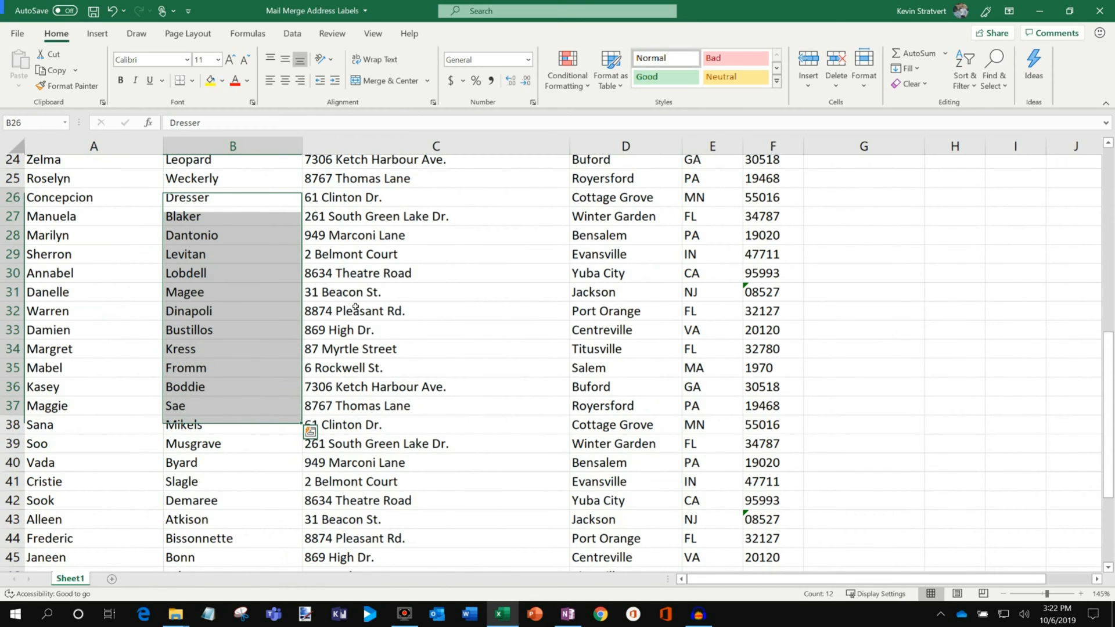
scroll(up, 3)
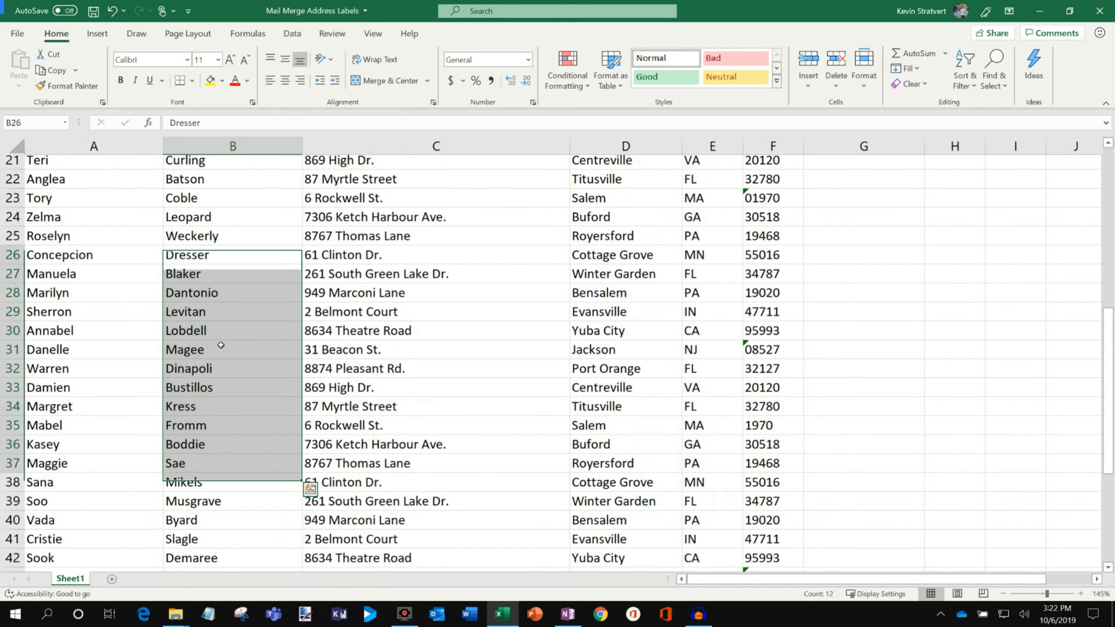
scroll(up, 3)
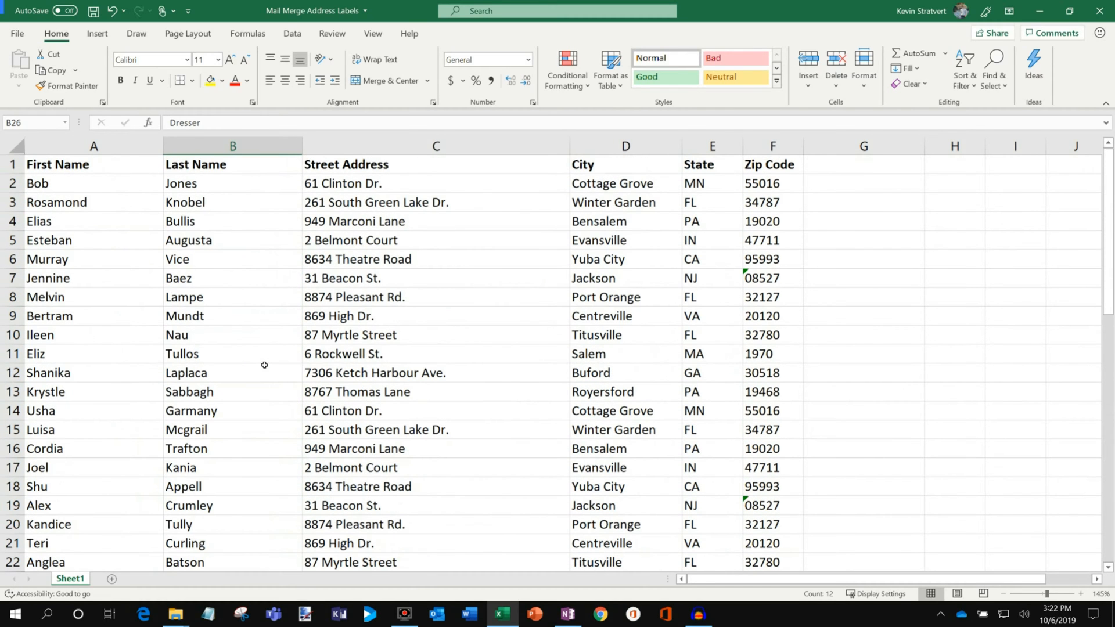
click(232, 164)
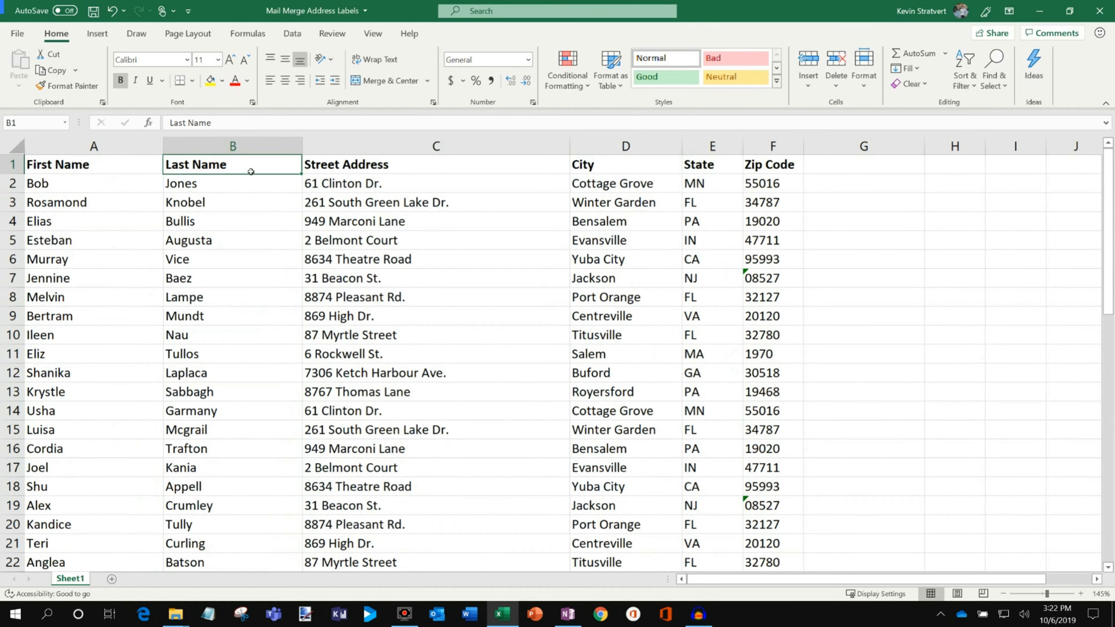
mouse_move(332, 34)
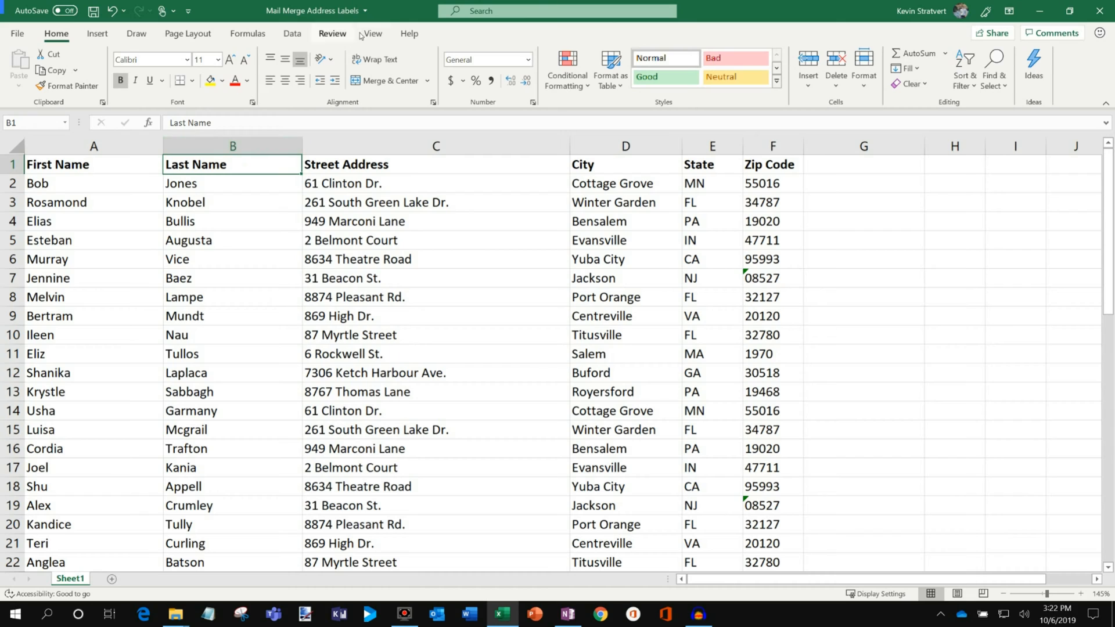
Freeze the top row from the View ribbon and scroll to confirm row 1 stays in place.
click(373, 34)
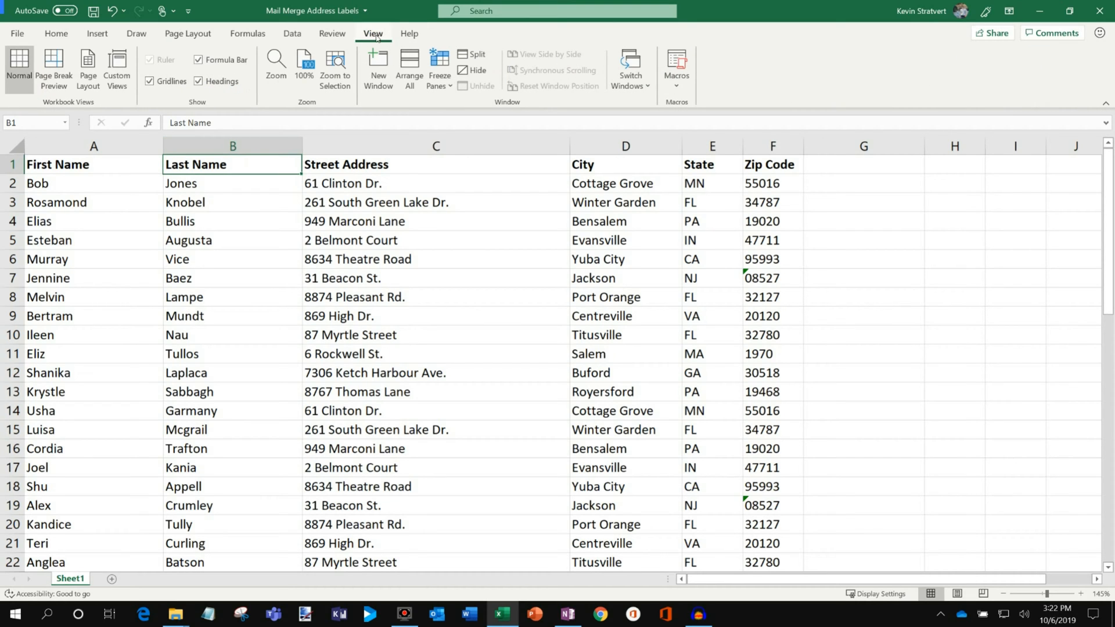
mouse_move(439, 67)
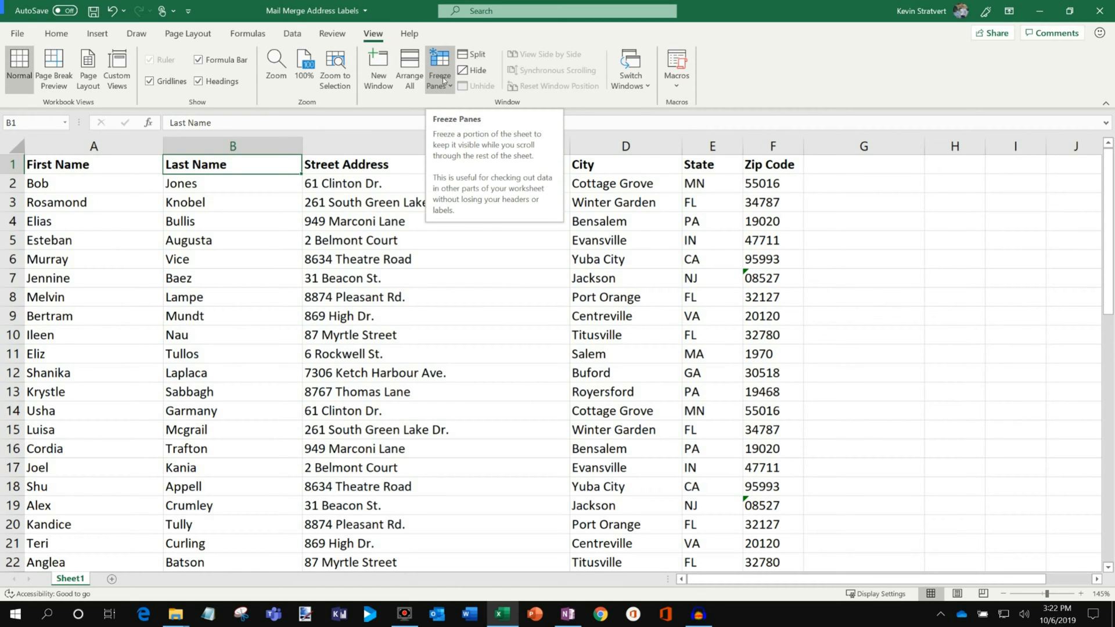
click(439, 67)
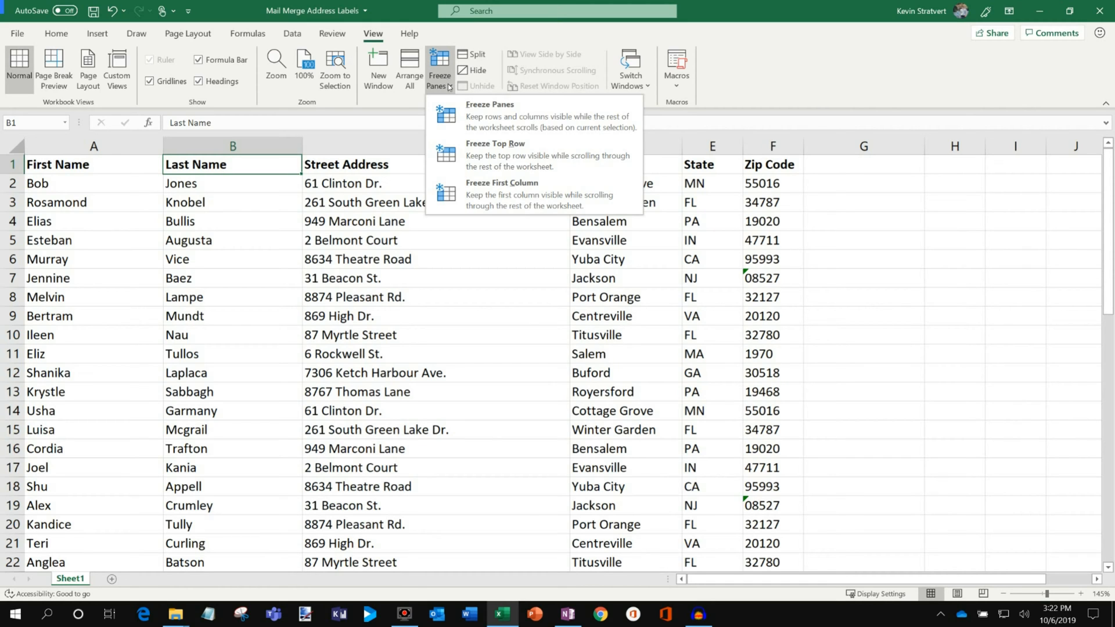
mouse_move(524, 154)
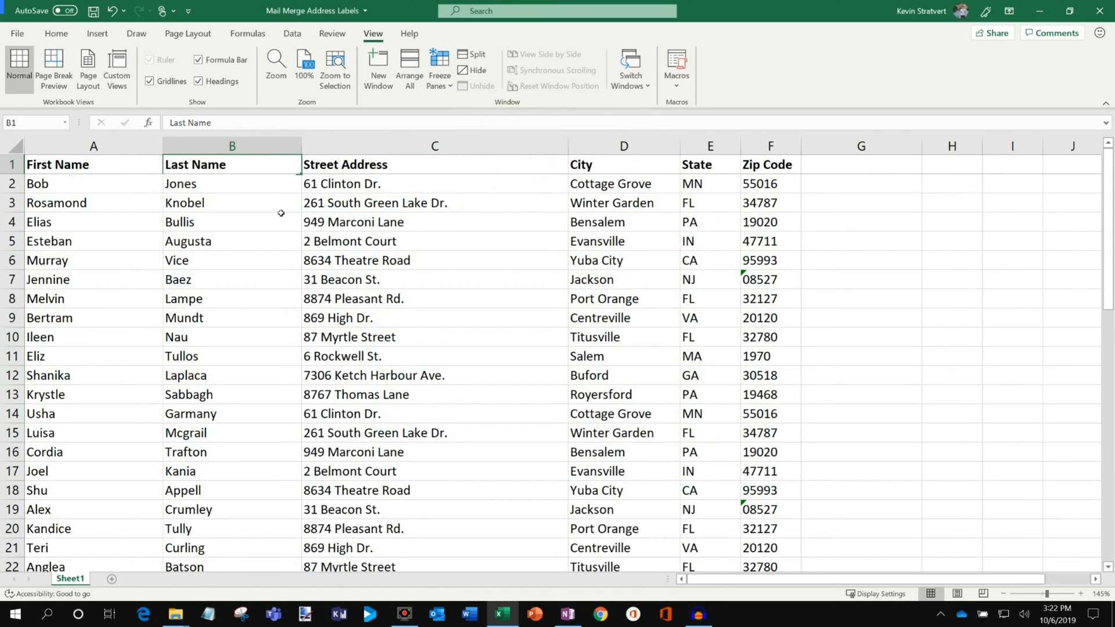
scroll(down, 3)
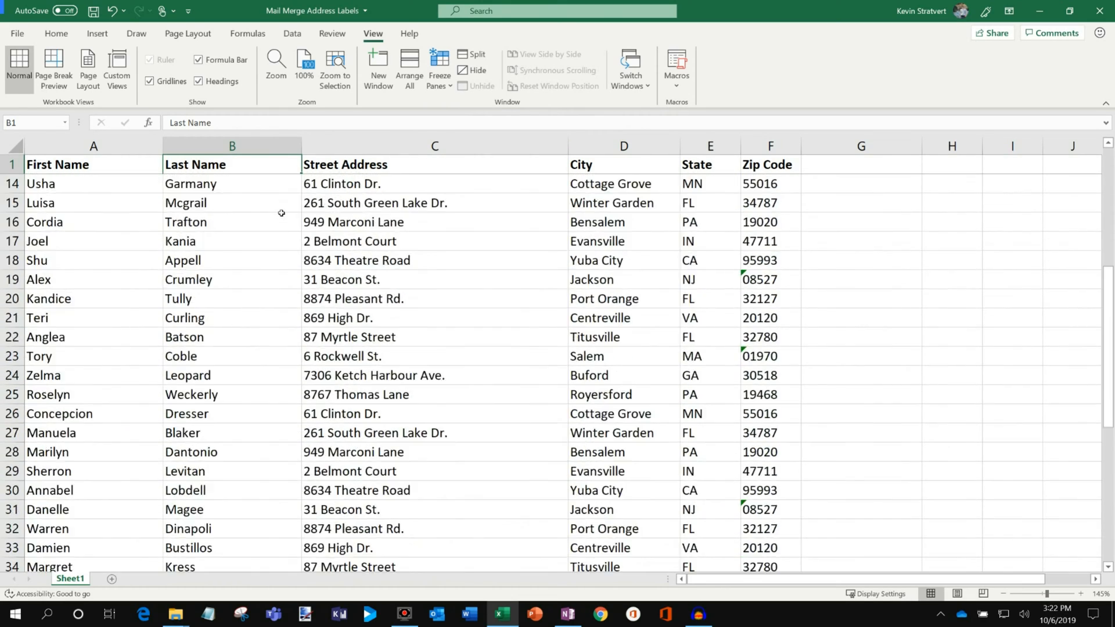
click(439, 67)
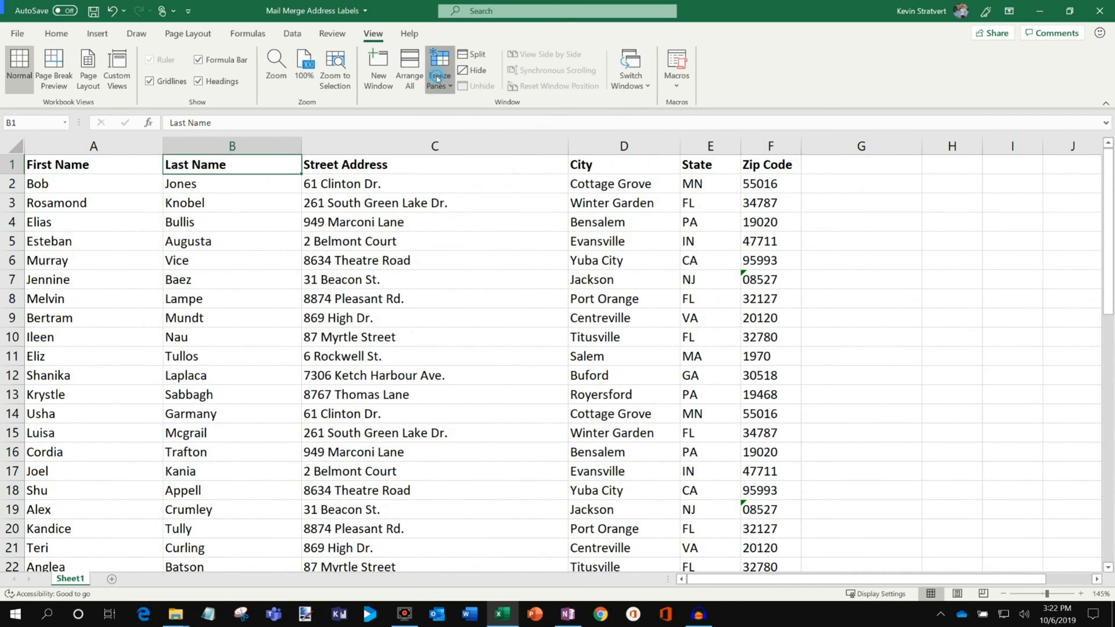
Unfreeze the panes so the header row scrolls with the rest of the list.
click(439, 68)
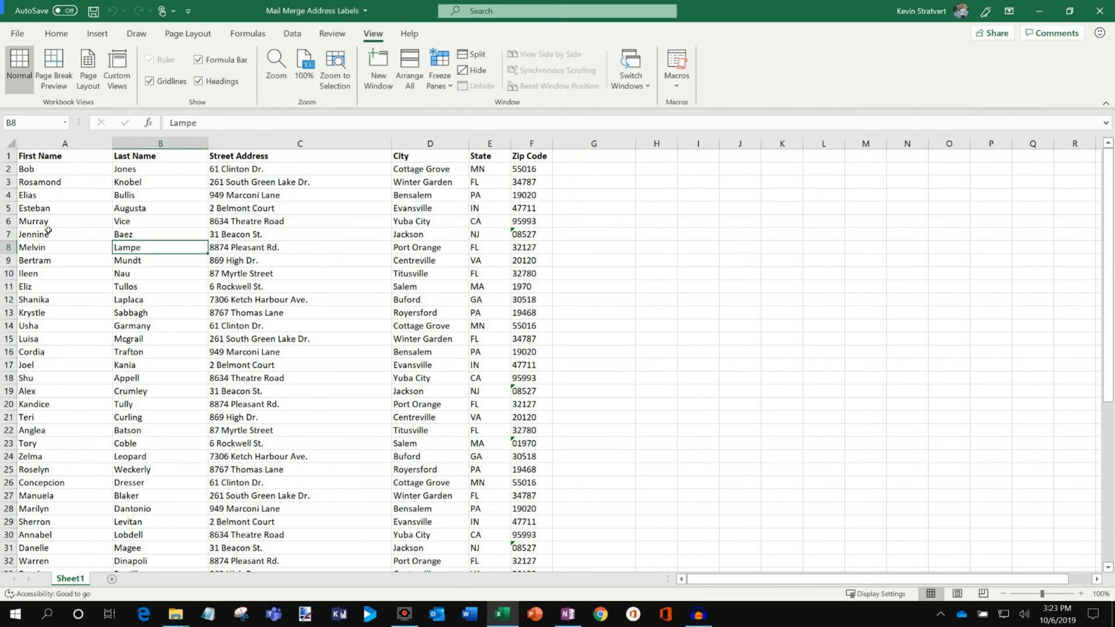
mouse_move(472, 54)
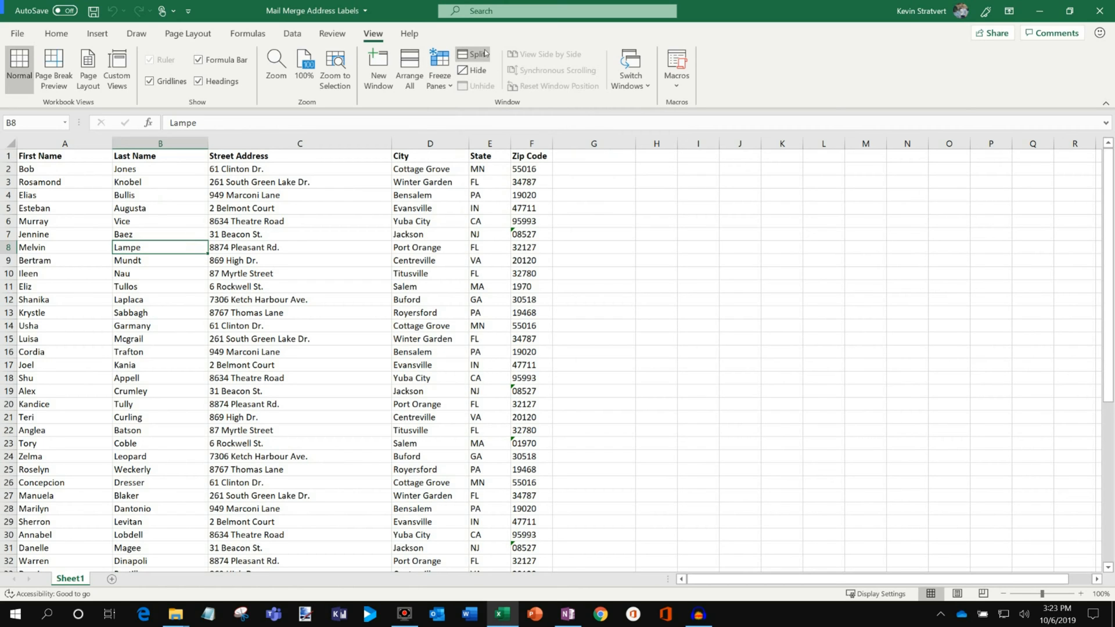
click(471, 55)
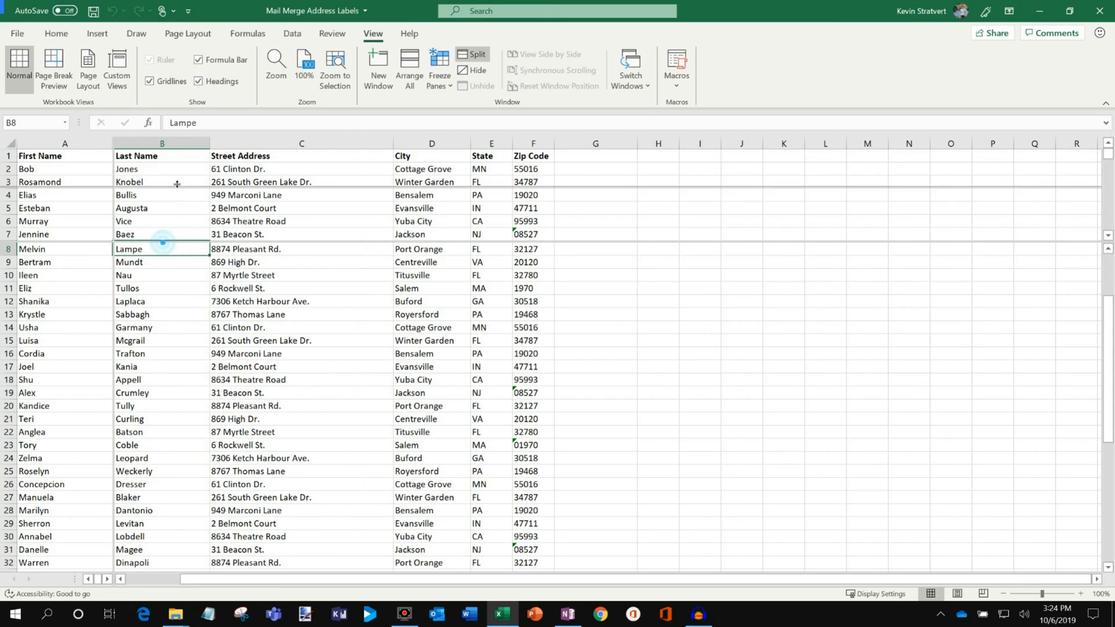
scroll(down, 3)
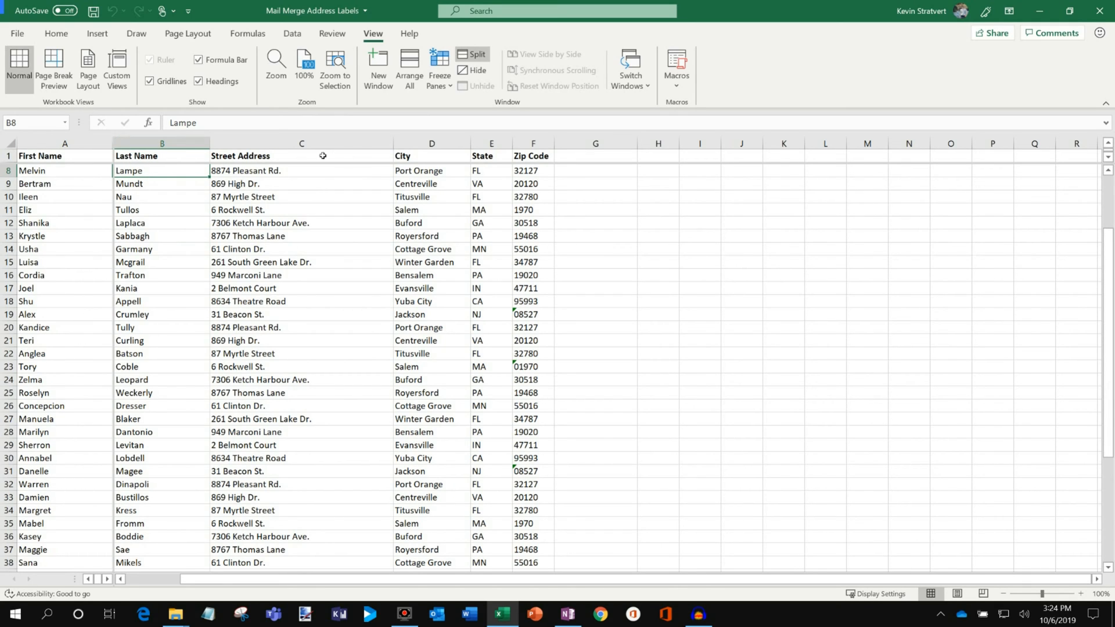
Freeze the split panes at B8 and scroll to verify the header stays fixed.
click(439, 67)
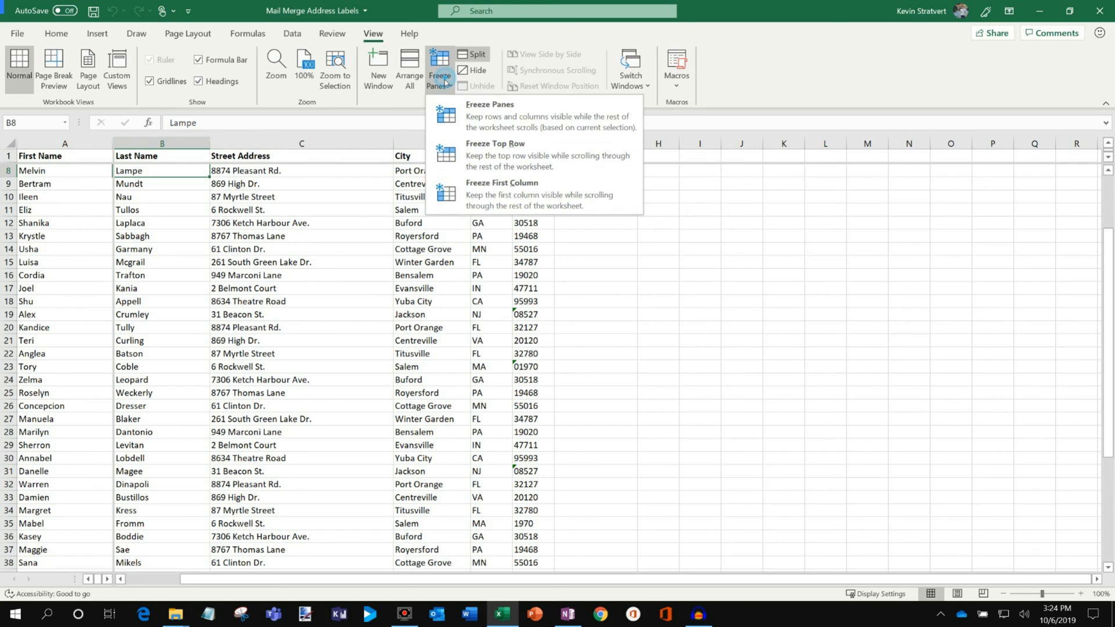
mouse_move(506, 116)
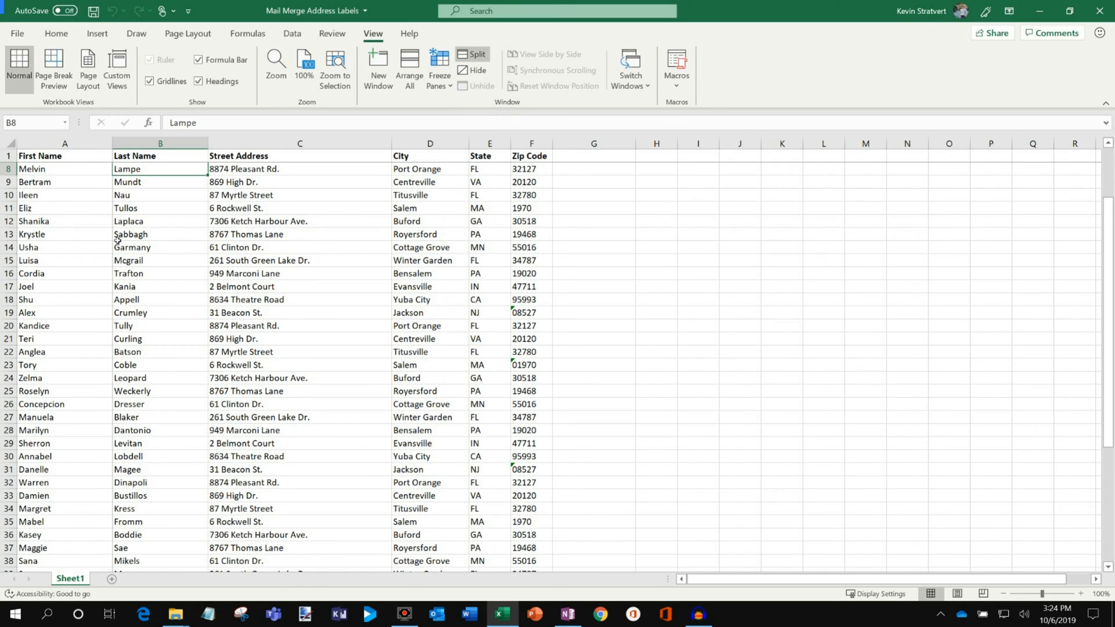
mouse_move(115, 286)
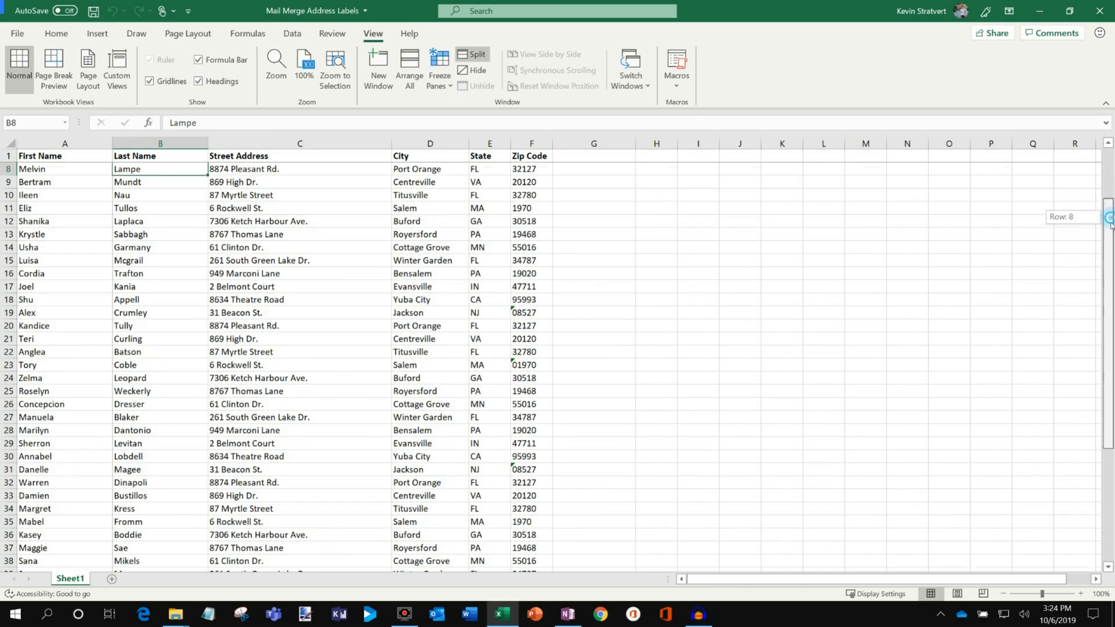
scroll(down, 3)
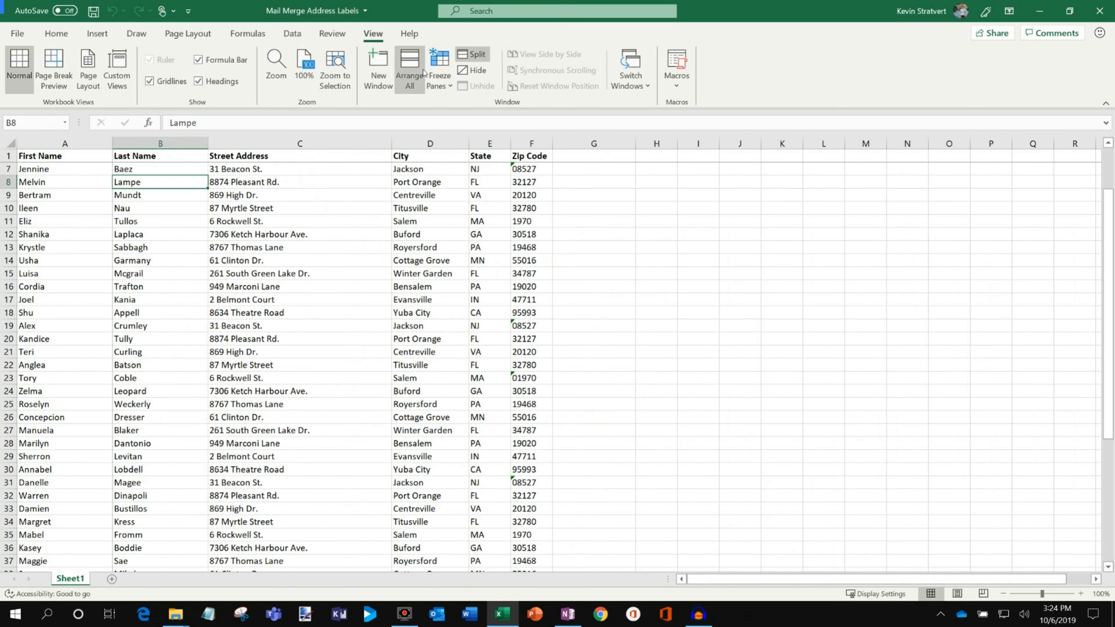
click(439, 68)
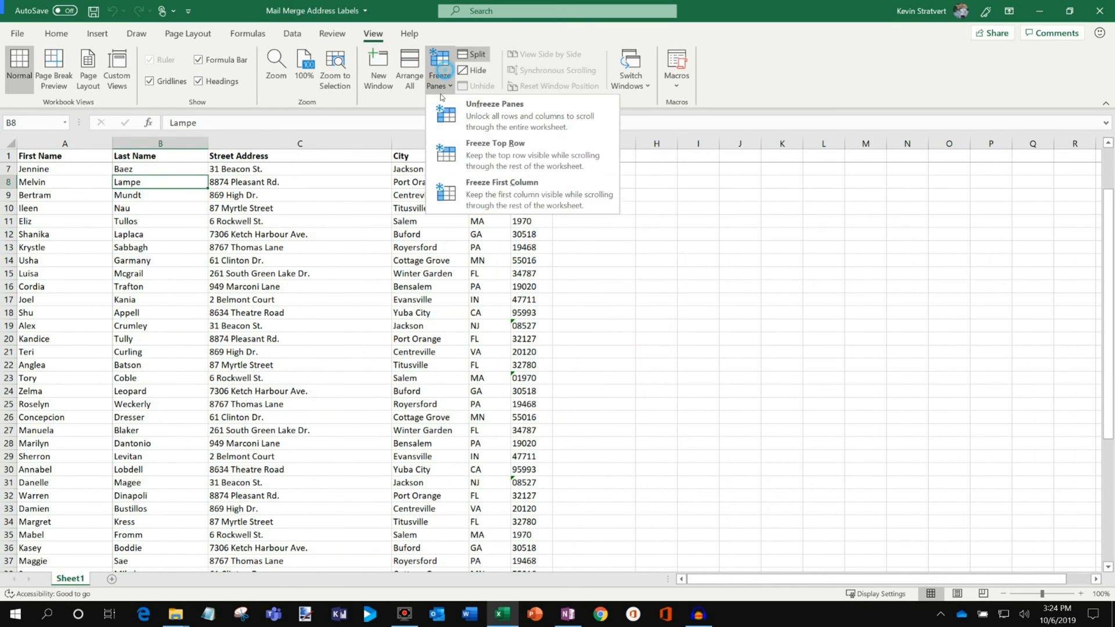
mouse_move(476, 194)
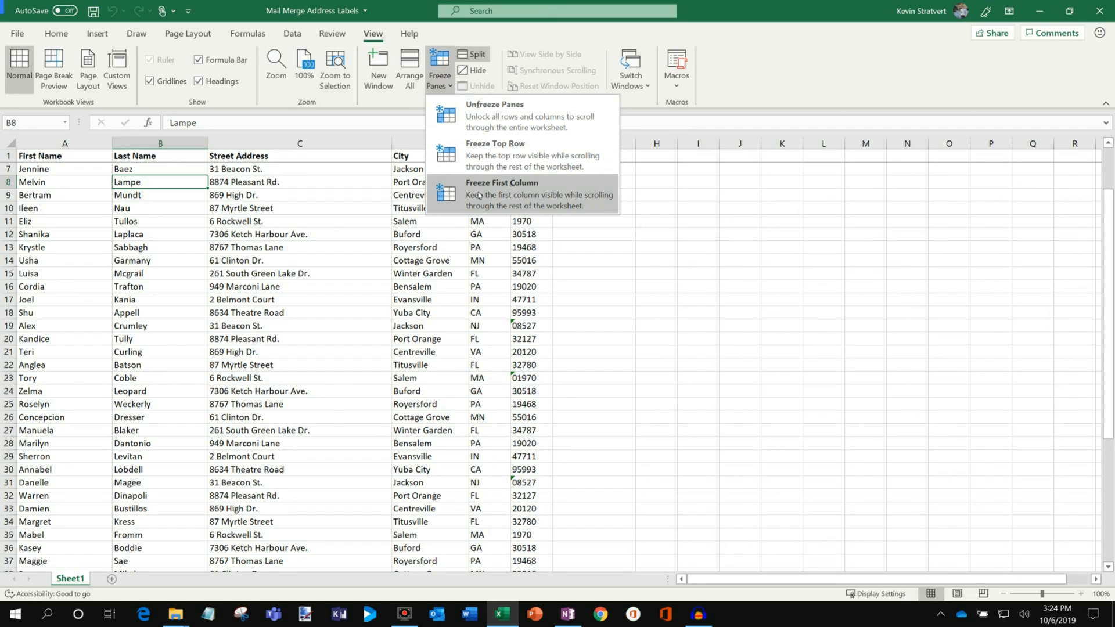